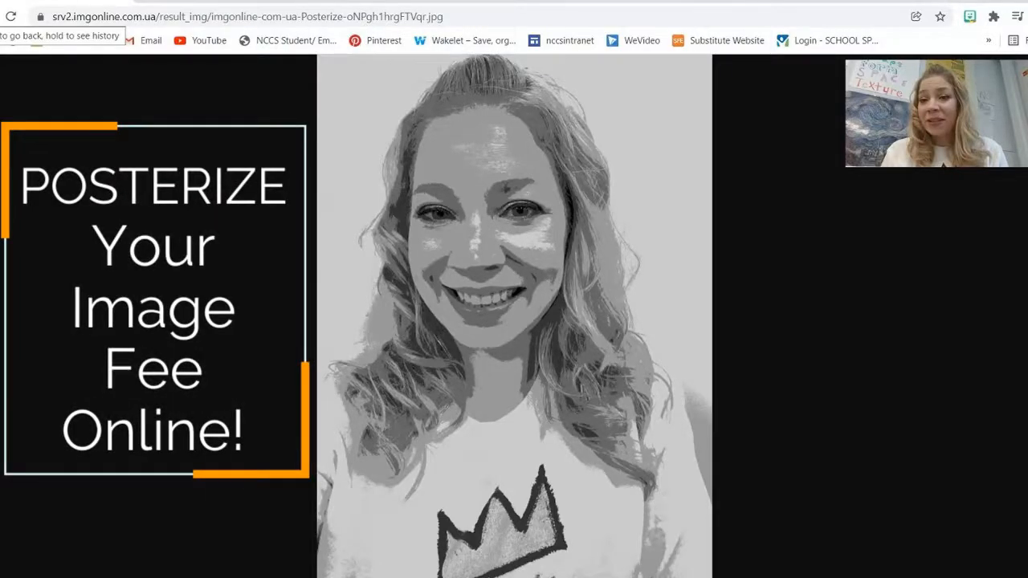
# Step: Go back from the grey posterized selfie to the 'posterize tool online' Google results
pyautogui.click(19, 41)
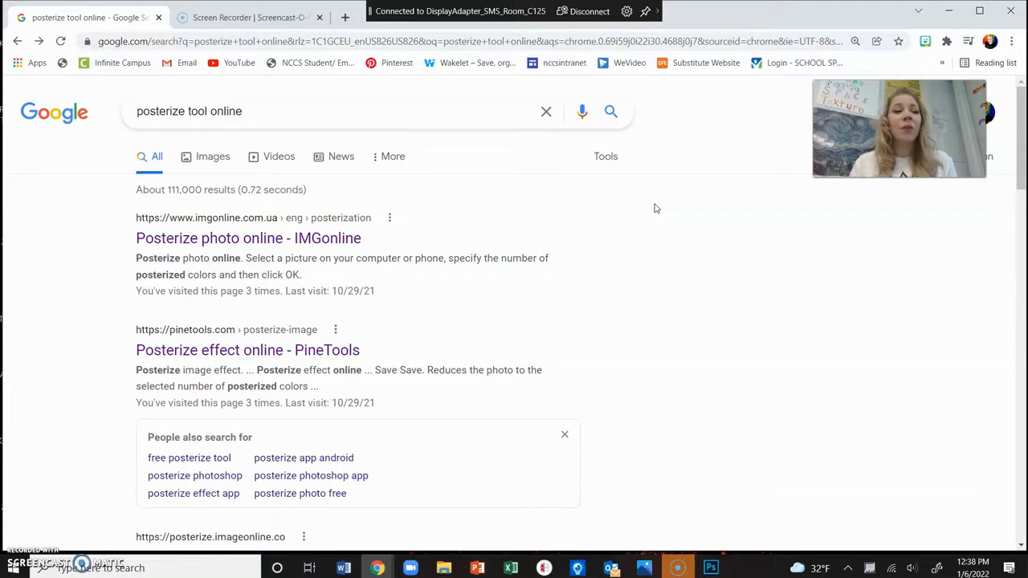
# Step: Browse the posterize tool listings and follow the 'Posterize photo online - IMGonline' result
pyautogui.click(245, 111)
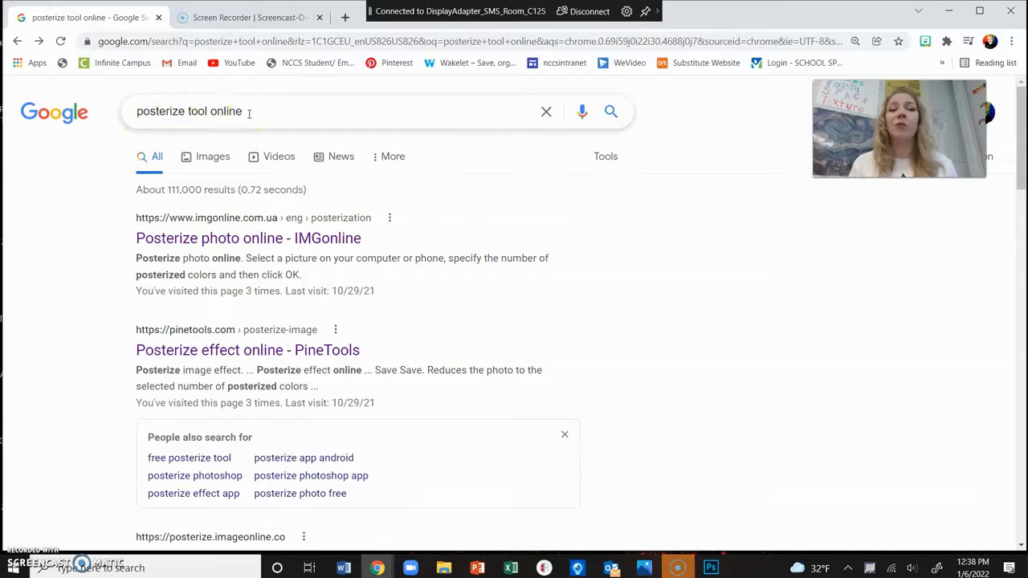
pyautogui.moveTo(249, 111)
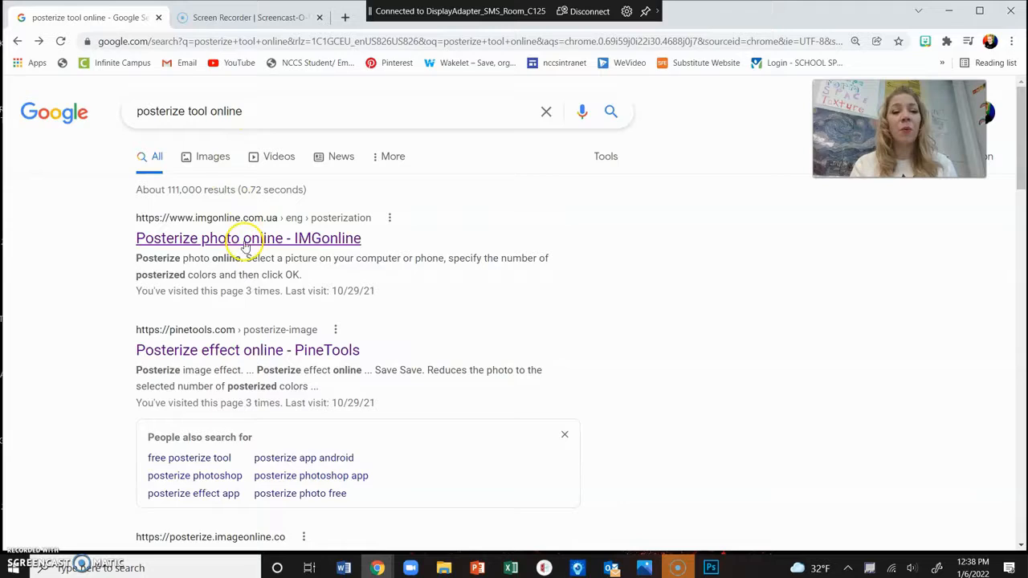
pyautogui.scroll(-3)
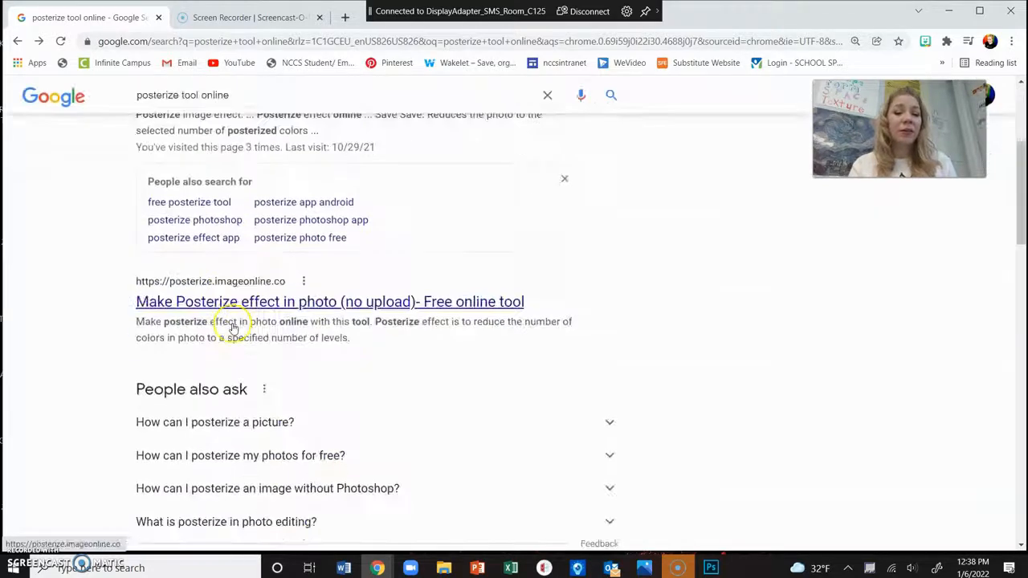
pyautogui.scroll(-3)
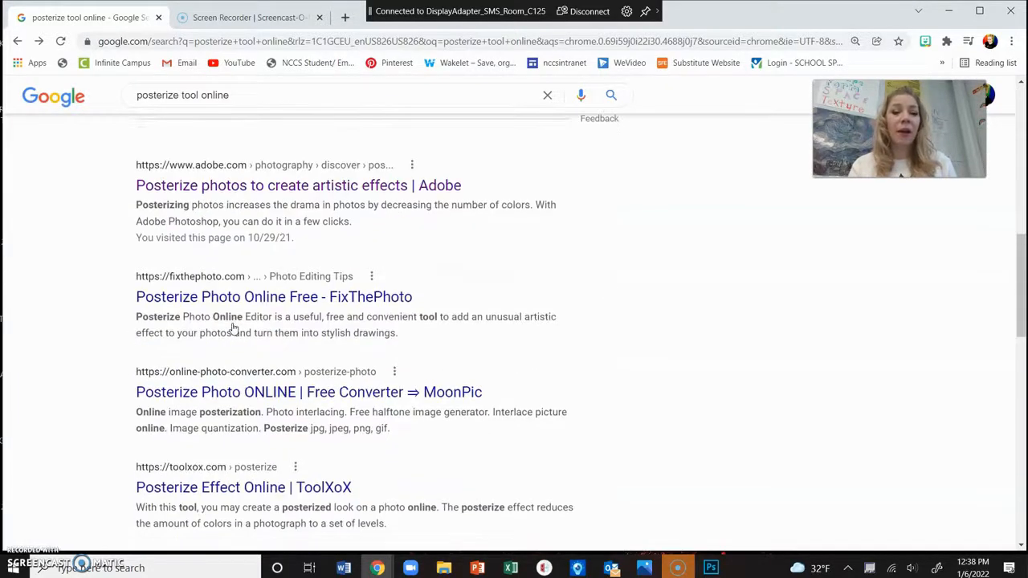
pyautogui.scroll(3)
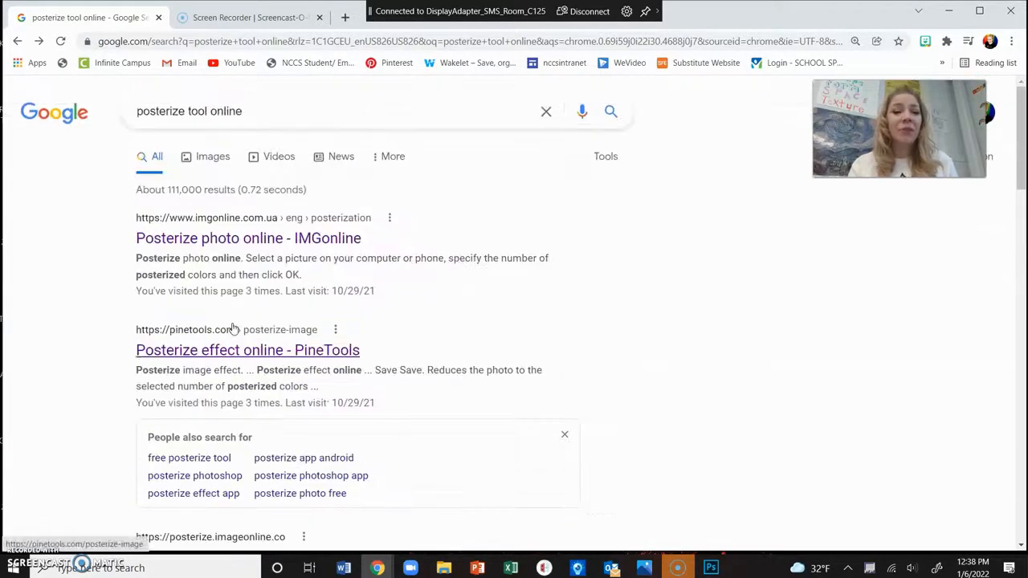
pyautogui.click(249, 238)
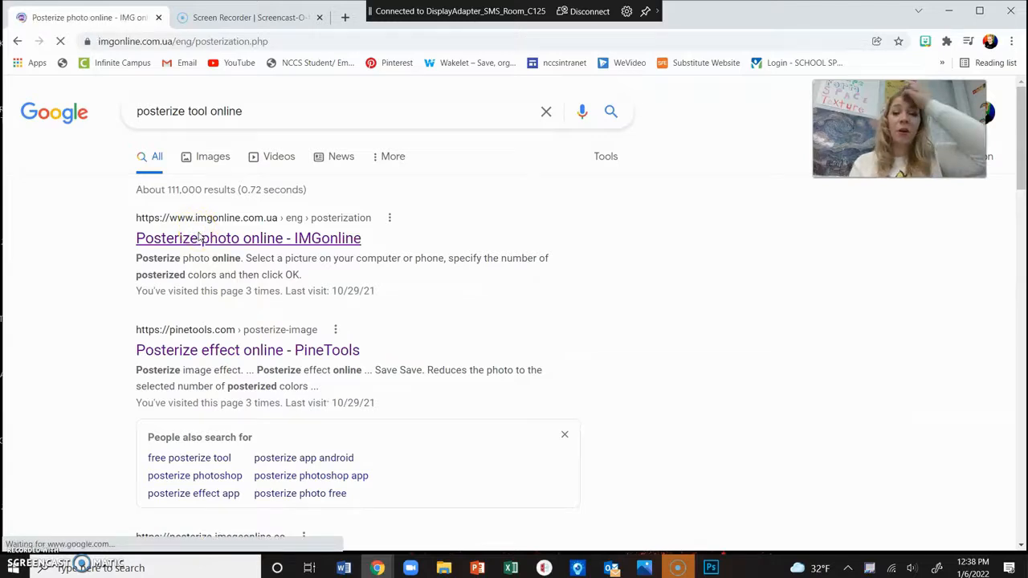
# Step: Upload 'self - warhol 3.jpg' from the Self folder into the posterize form
pyautogui.click(248, 238)
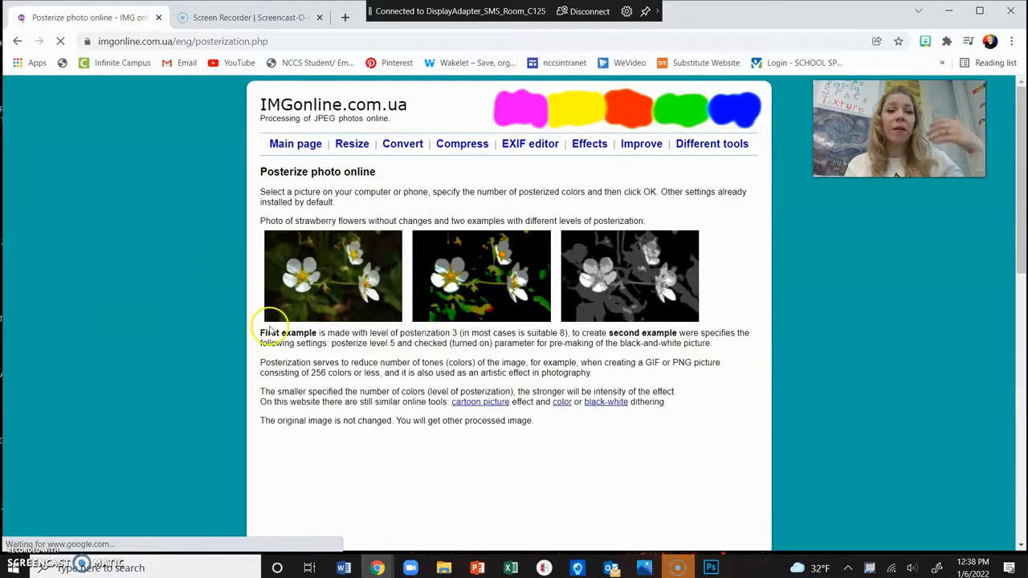
pyautogui.scroll(-3)
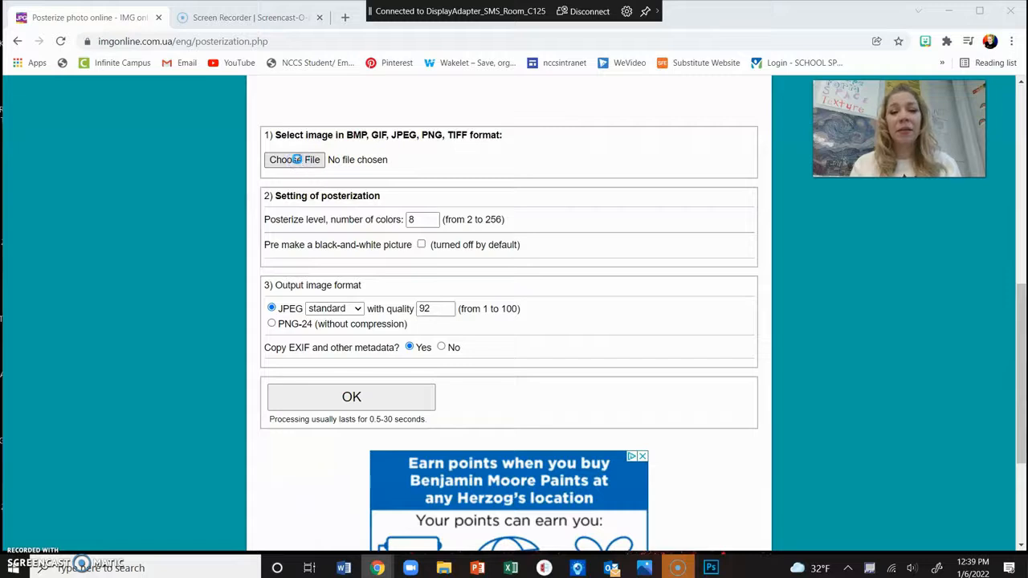
pyautogui.click(293, 159)
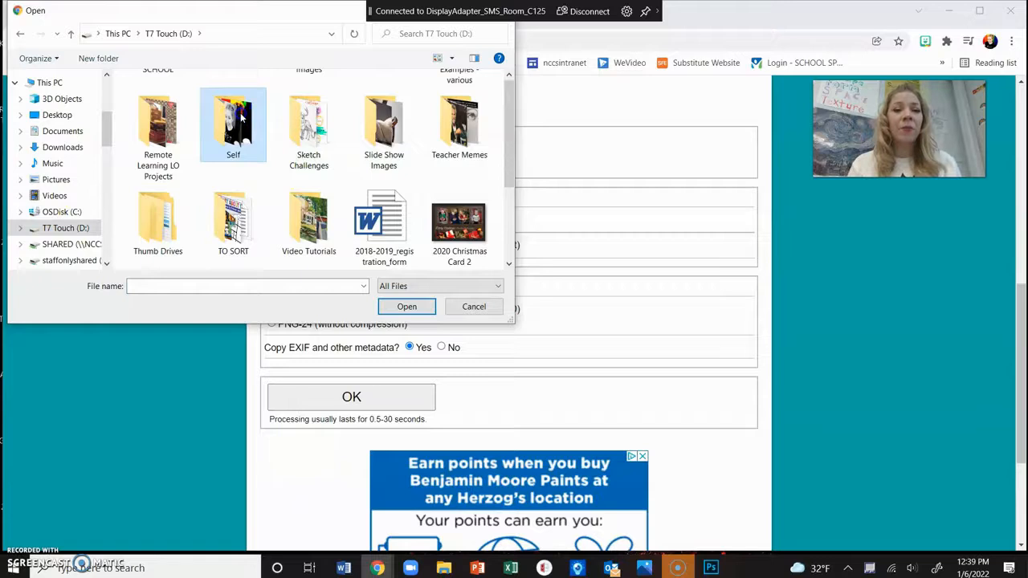
pyautogui.doubleClick(233, 125)
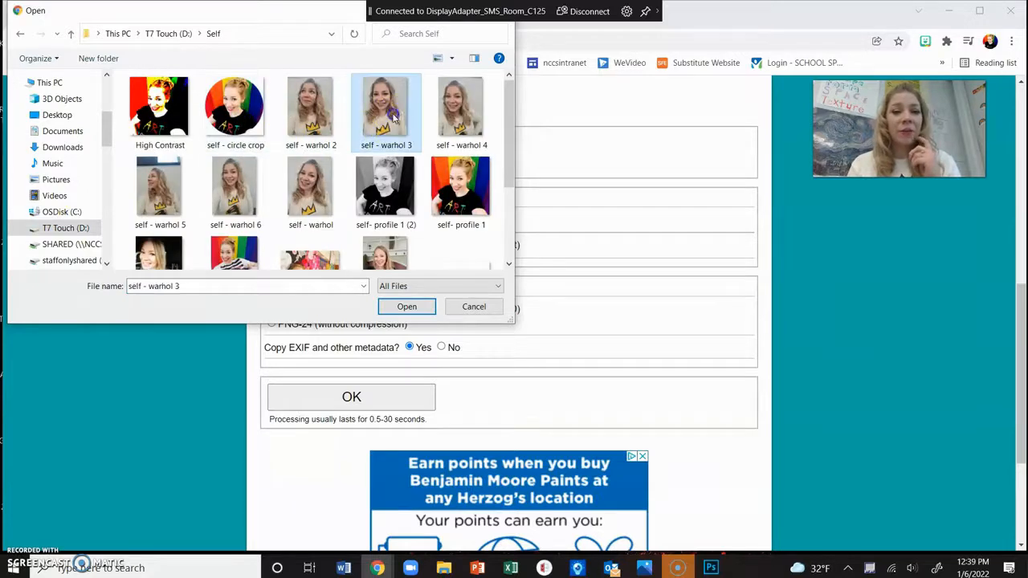
pyautogui.click(407, 306)
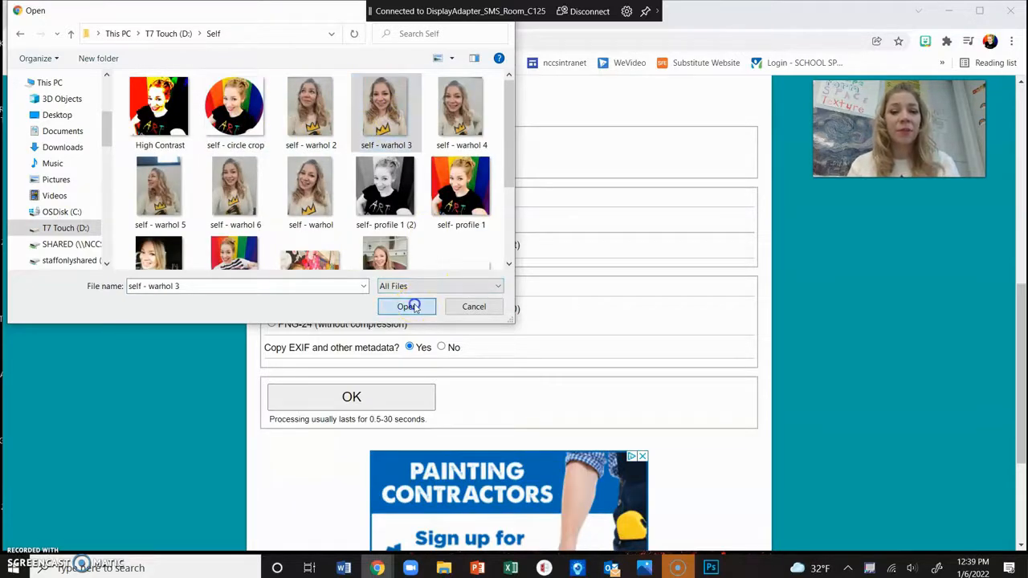
pyautogui.click(406, 306)
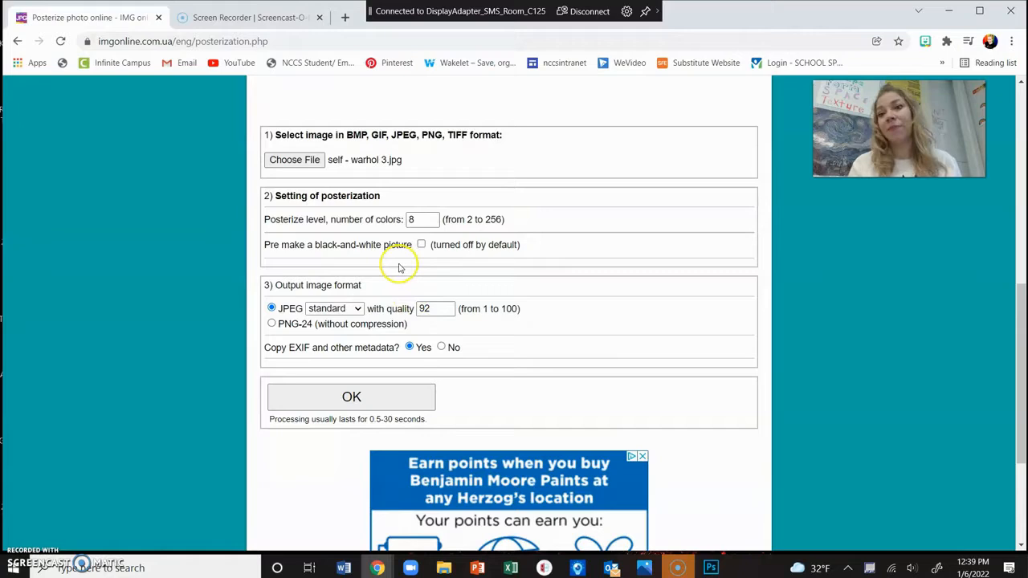
pyautogui.moveTo(319, 157)
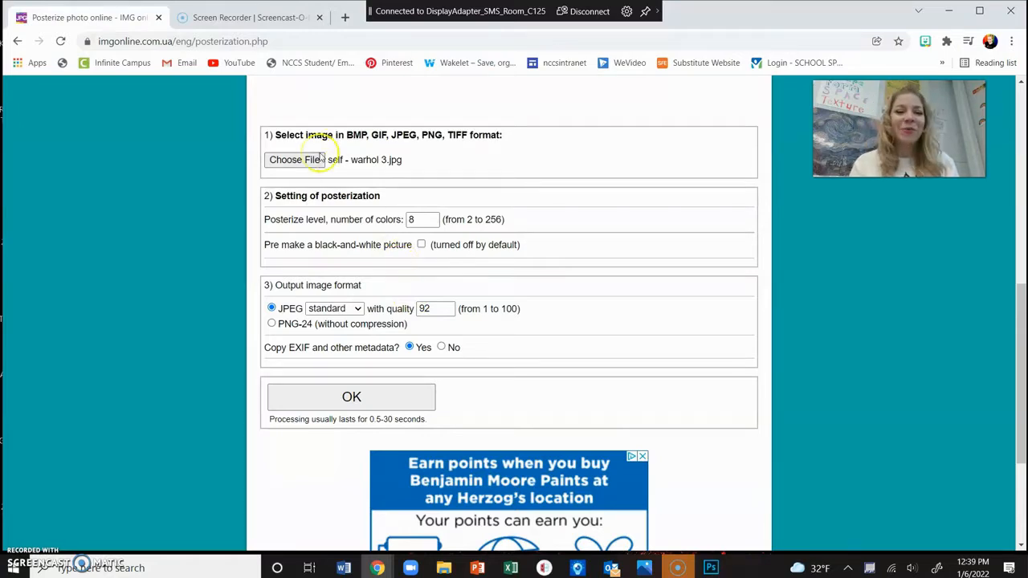
pyautogui.moveTo(309, 235)
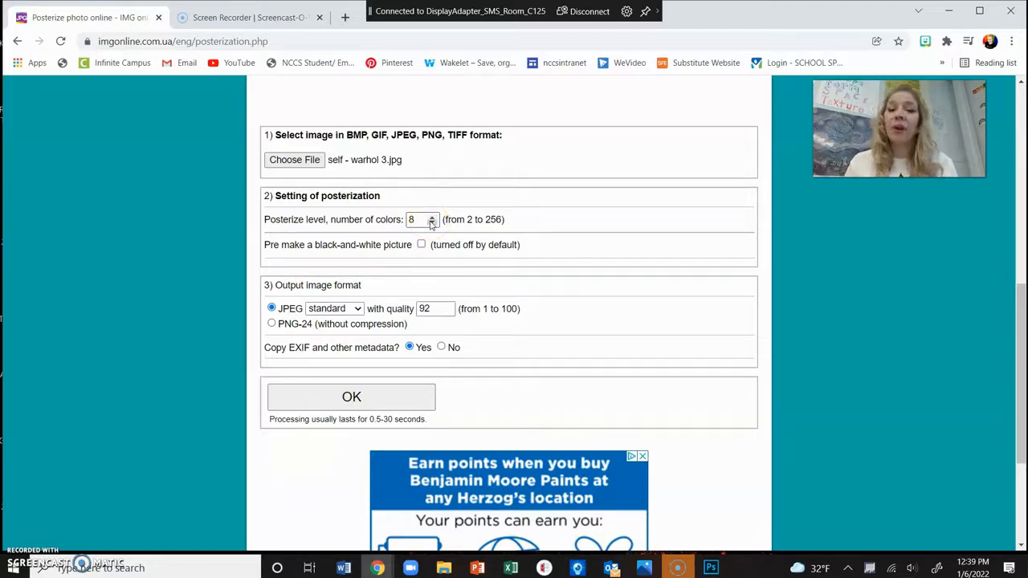
# Step: Lower the posterize level to 4 colours, leaving black-and-white pre-conversion unchecked
pyautogui.click(432, 223)
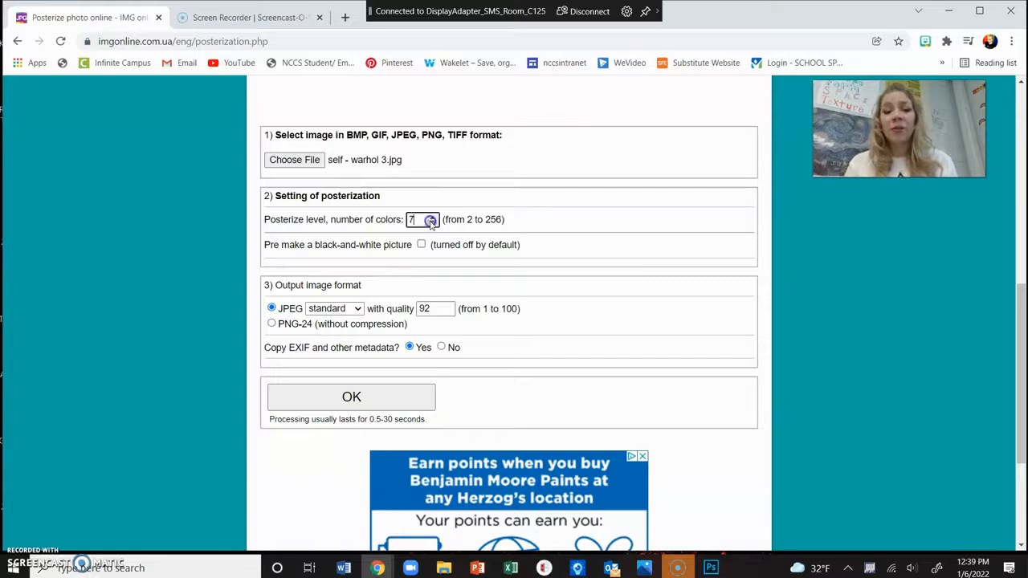
pyautogui.click(432, 221)
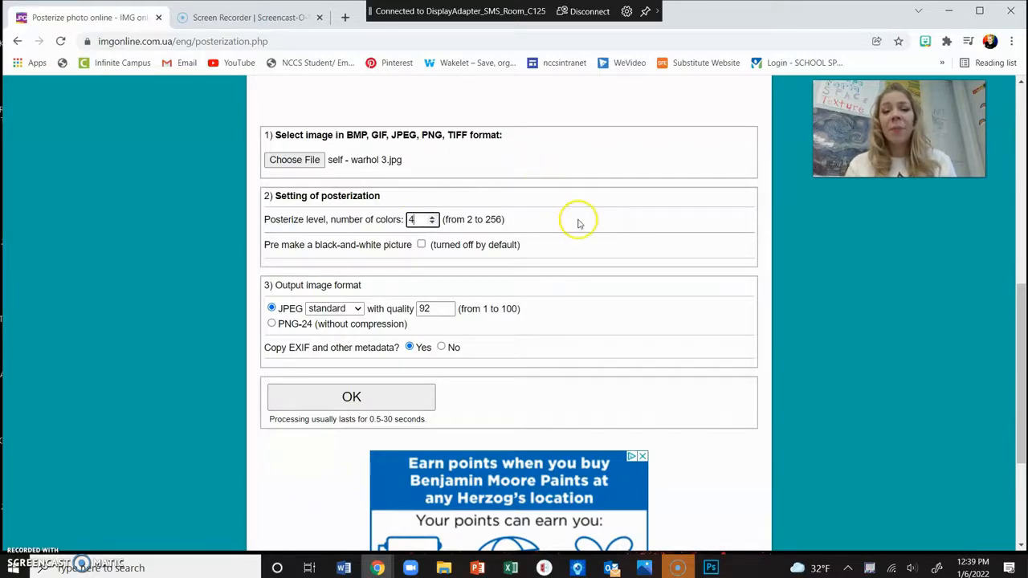
pyautogui.moveTo(596, 234)
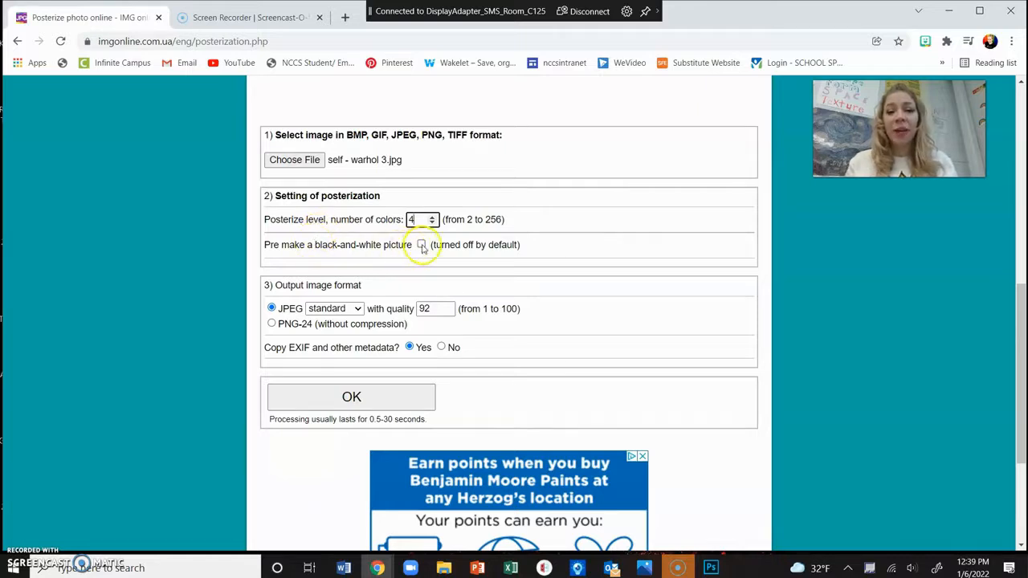
pyautogui.click(421, 245)
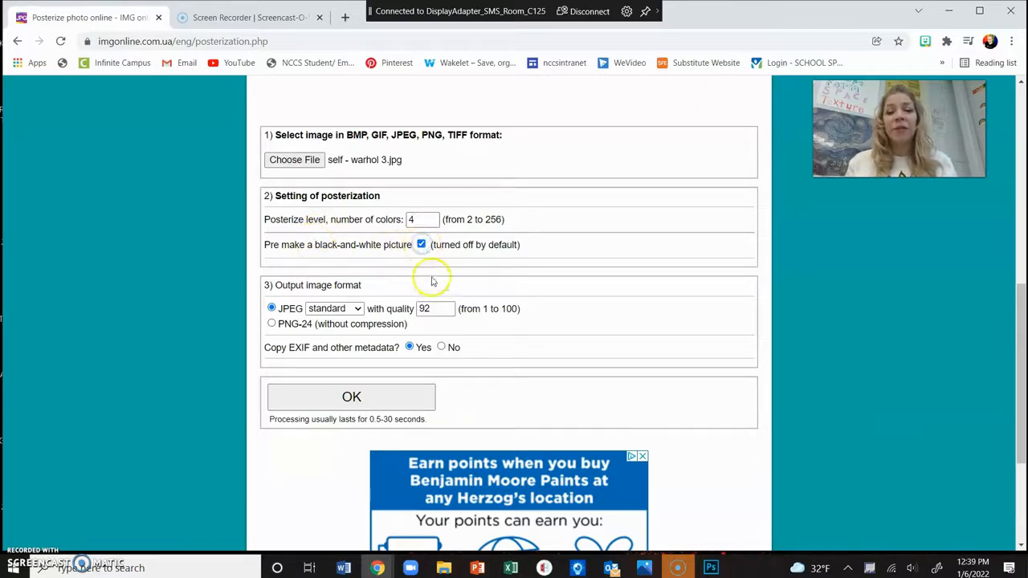
pyautogui.click(420, 244)
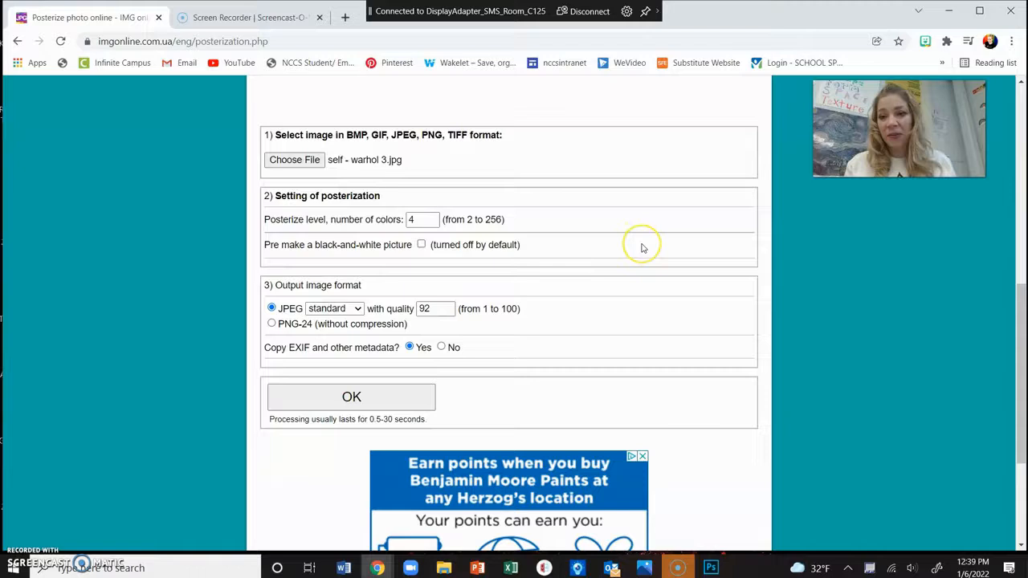
pyautogui.moveTo(526, 257)
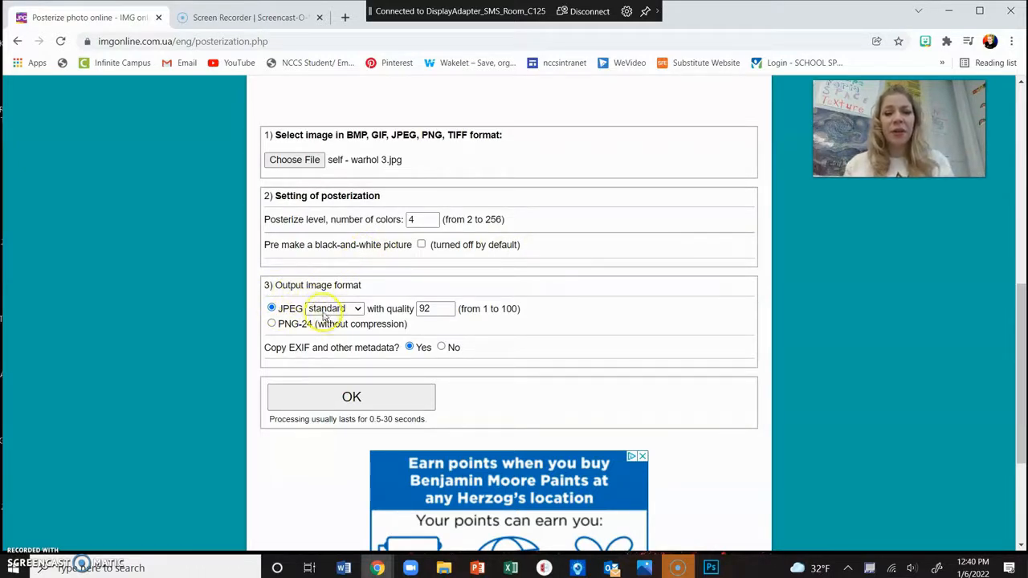
pyautogui.moveTo(303, 324)
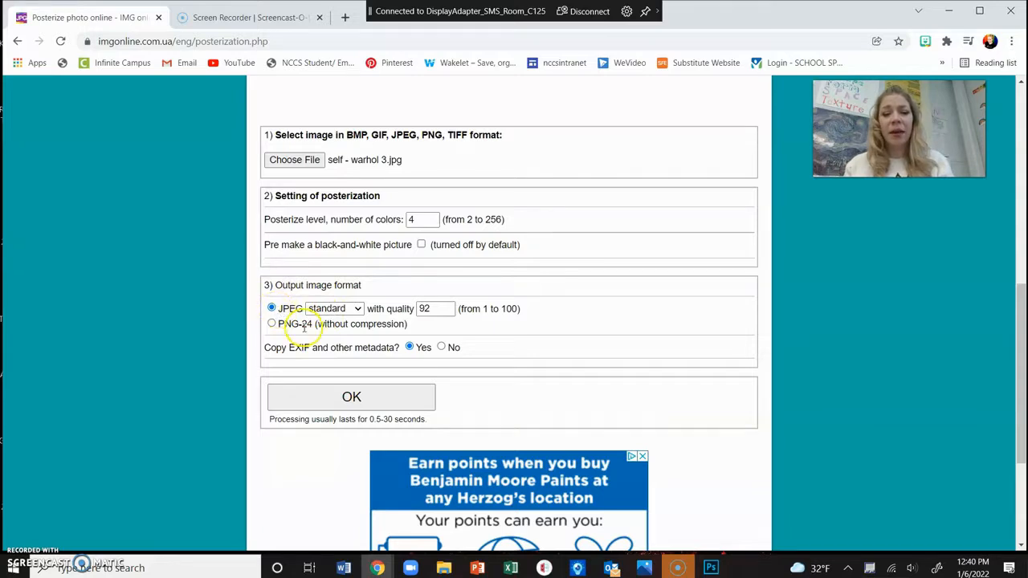
pyautogui.moveTo(350, 308)
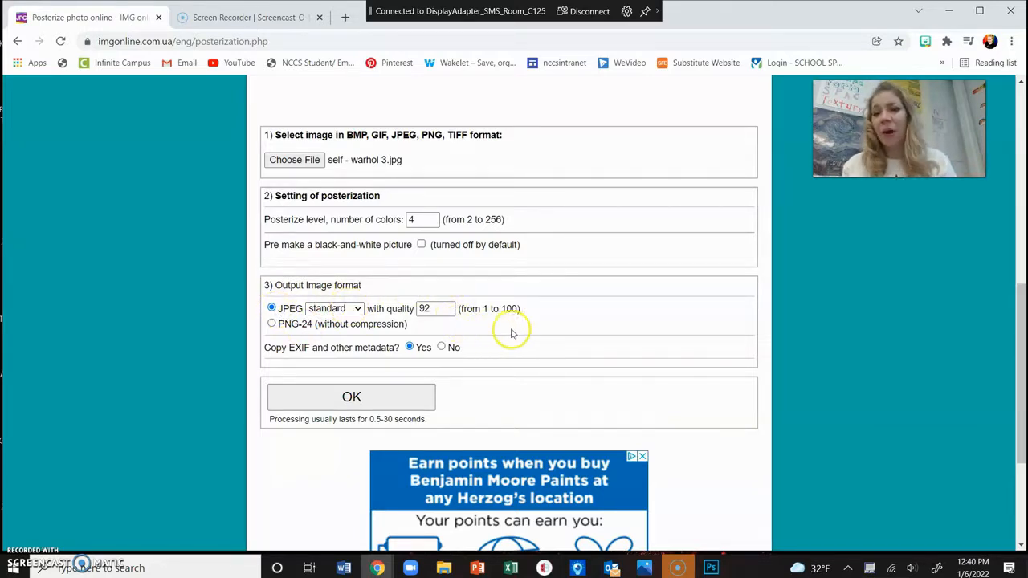
pyautogui.moveTo(516, 331)
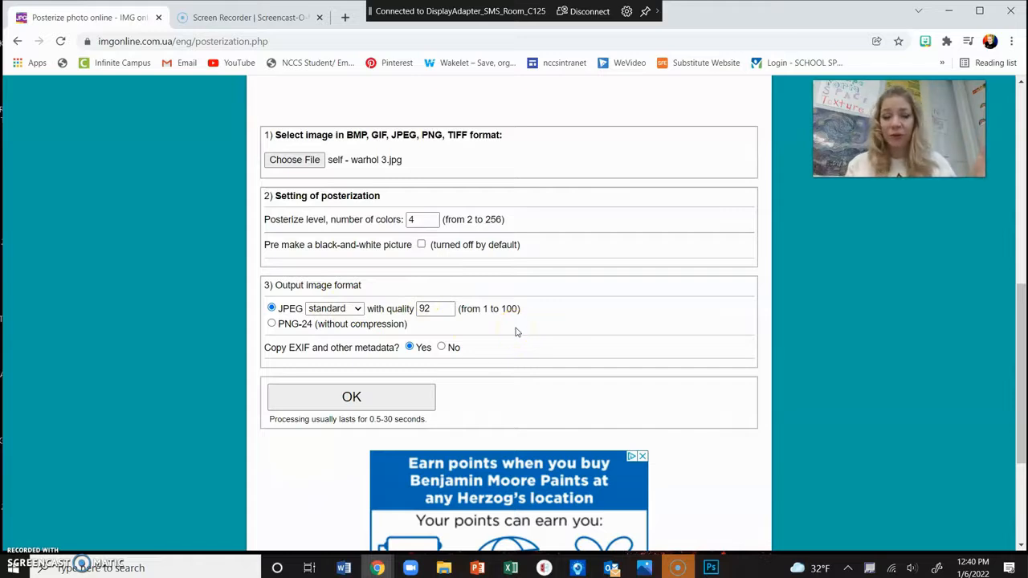
pyautogui.moveTo(590, 339)
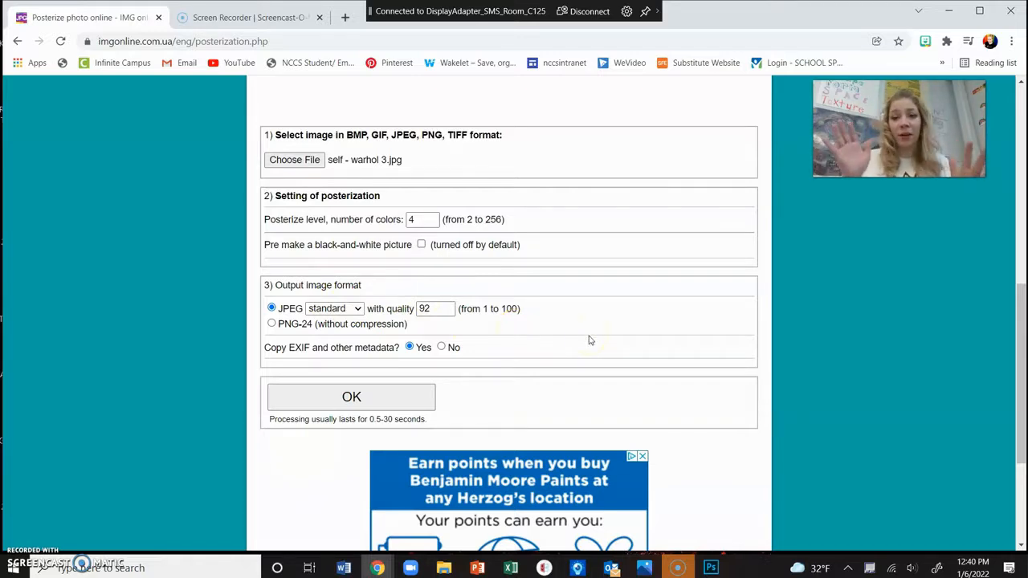
pyautogui.moveTo(327, 382)
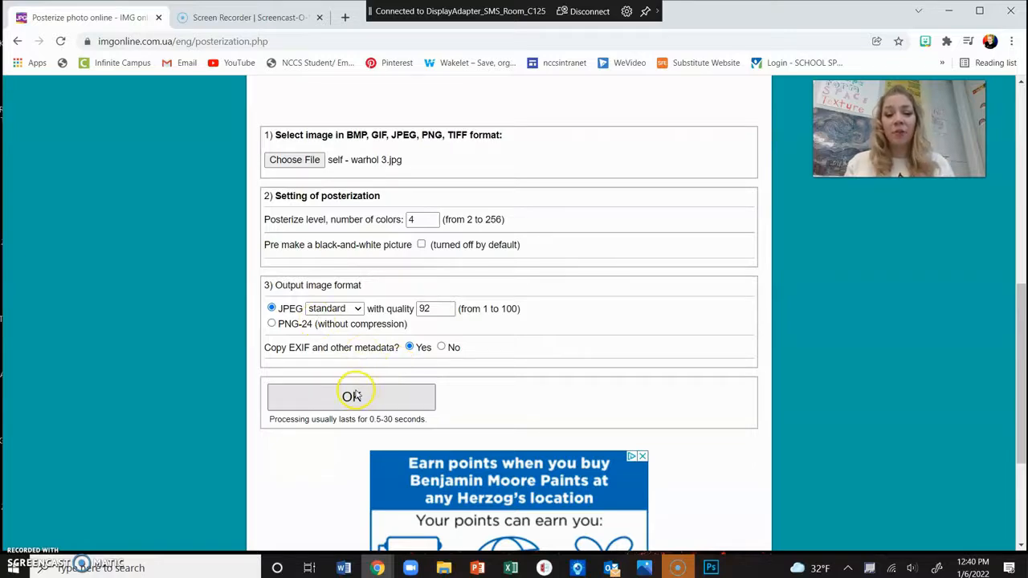
# Step: Run the 4-colour posterization and open the 2944x2208, 1.51 MB result image
pyautogui.click(351, 397)
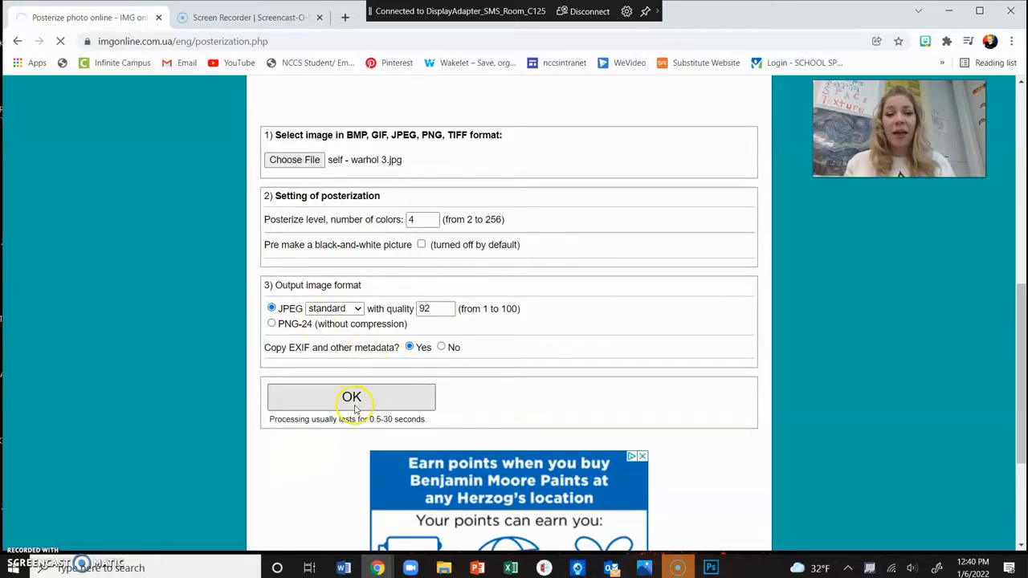
pyautogui.click(351, 397)
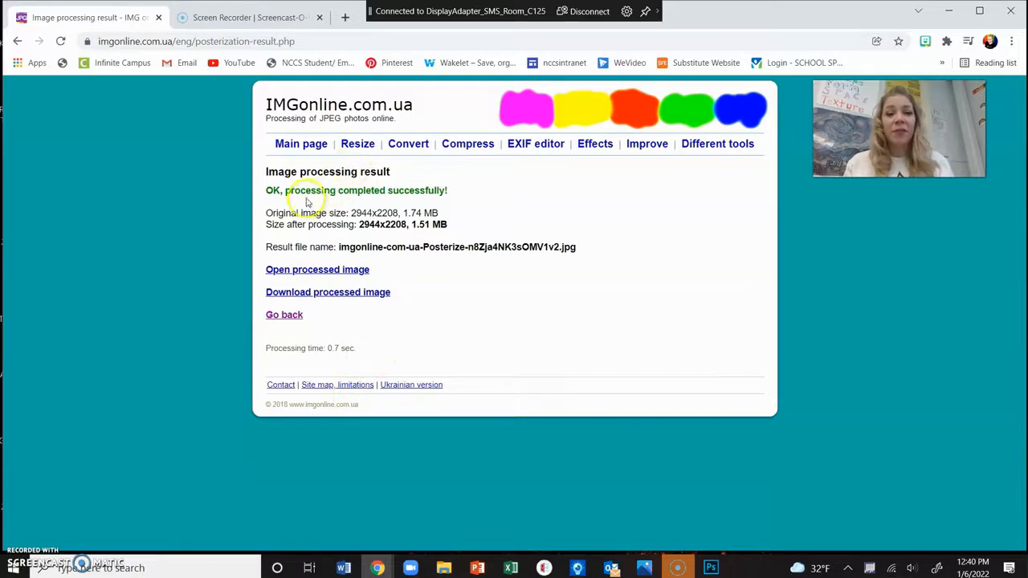
pyautogui.moveTo(317, 269)
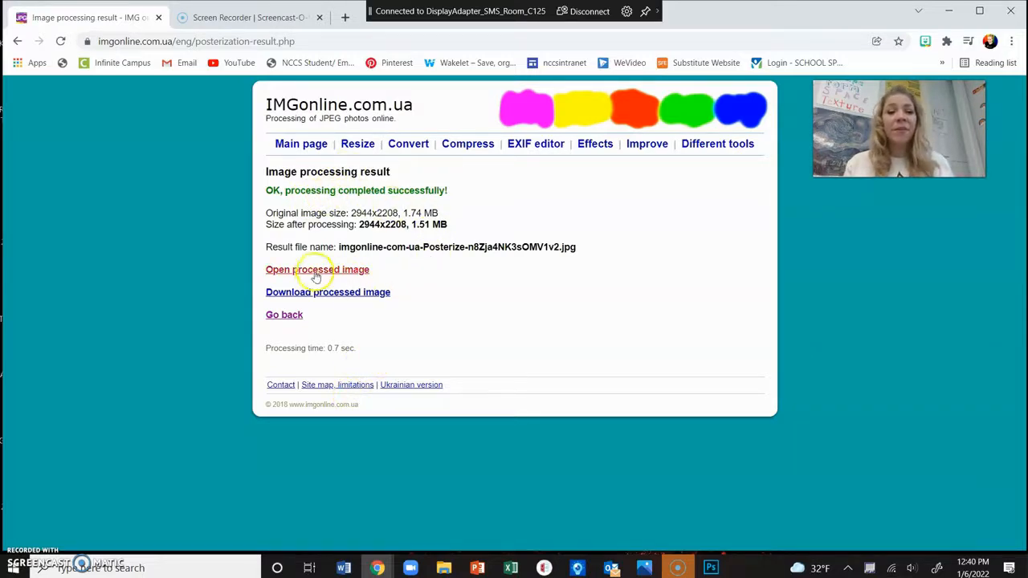
pyautogui.moveTo(323, 298)
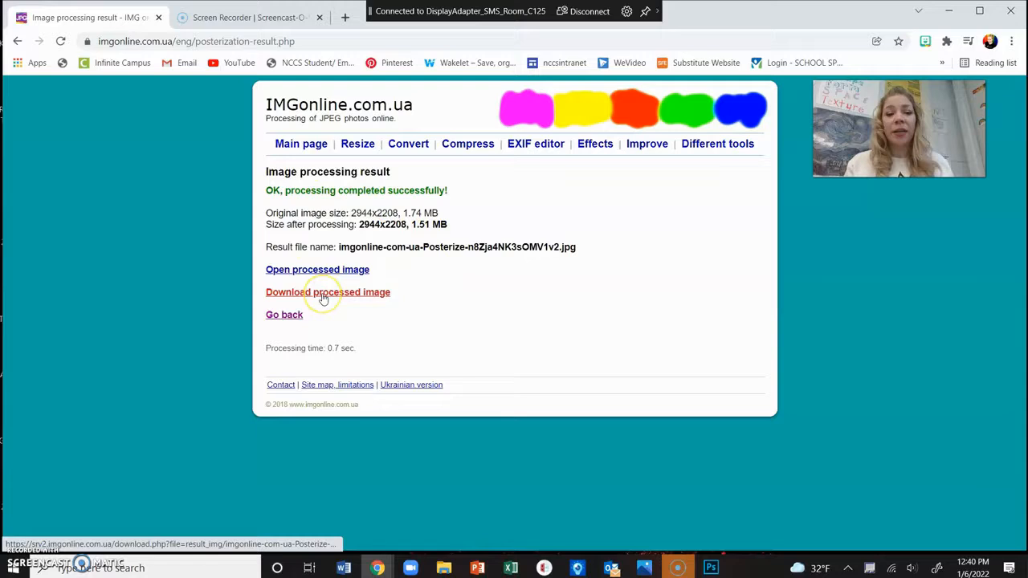
pyautogui.moveTo(312, 269)
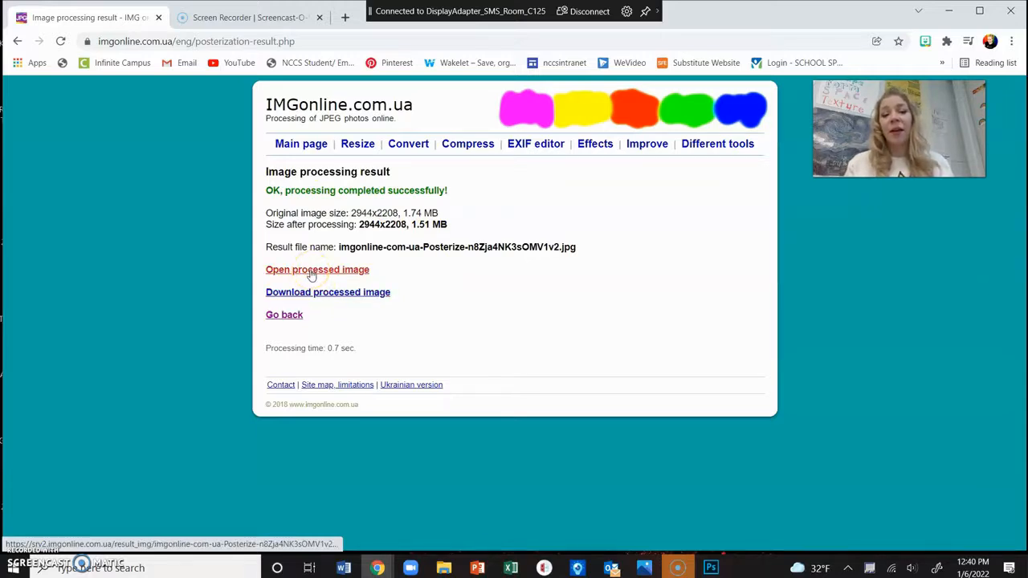
pyautogui.click(317, 269)
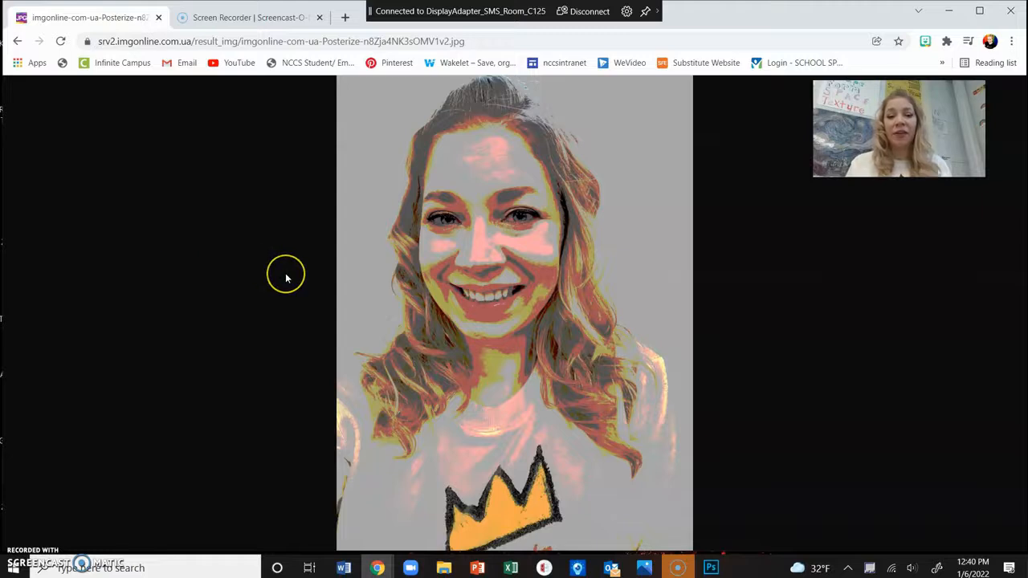
pyautogui.moveTo(57, 102)
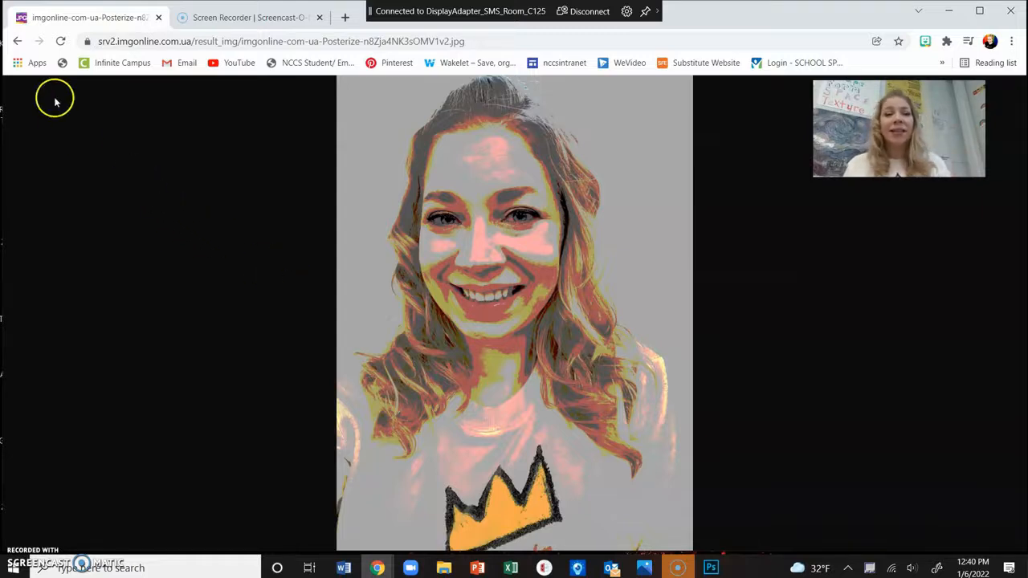
pyautogui.click(18, 41)
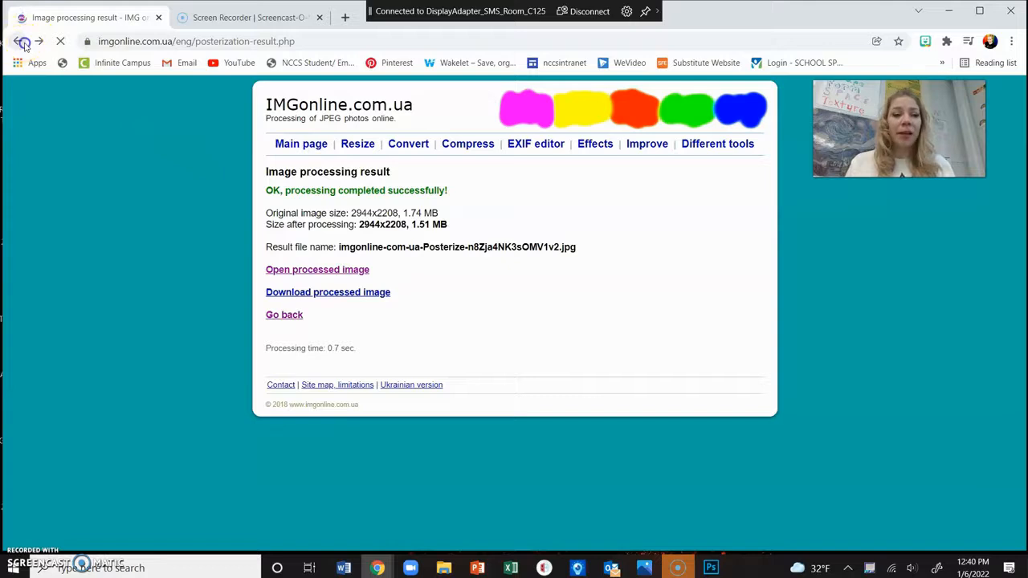
# Step: Reprocess the selfie at 6 levels with black-and-white pre-conversion on, then view the result
pyautogui.click(18, 40)
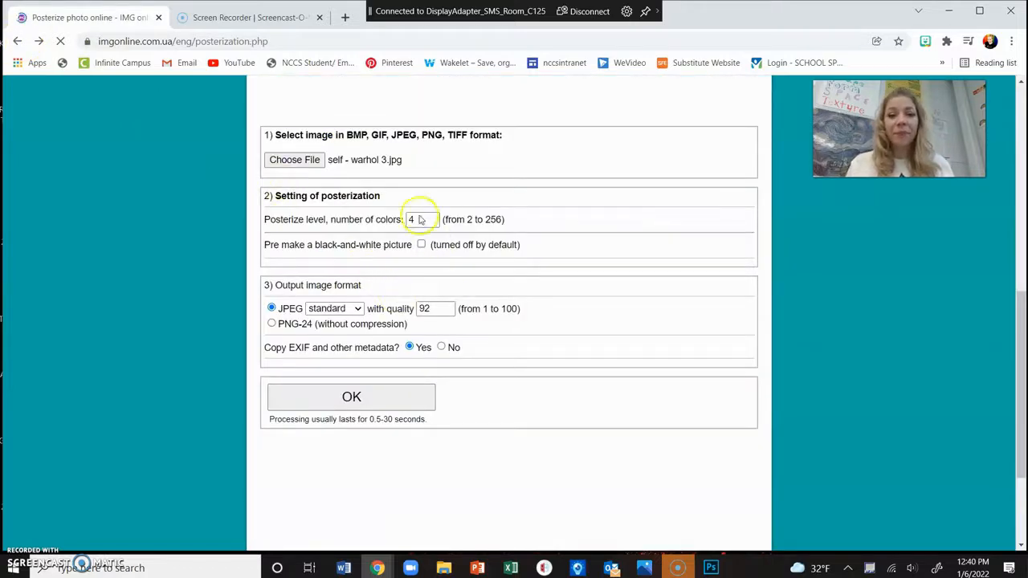
pyautogui.scroll(3)
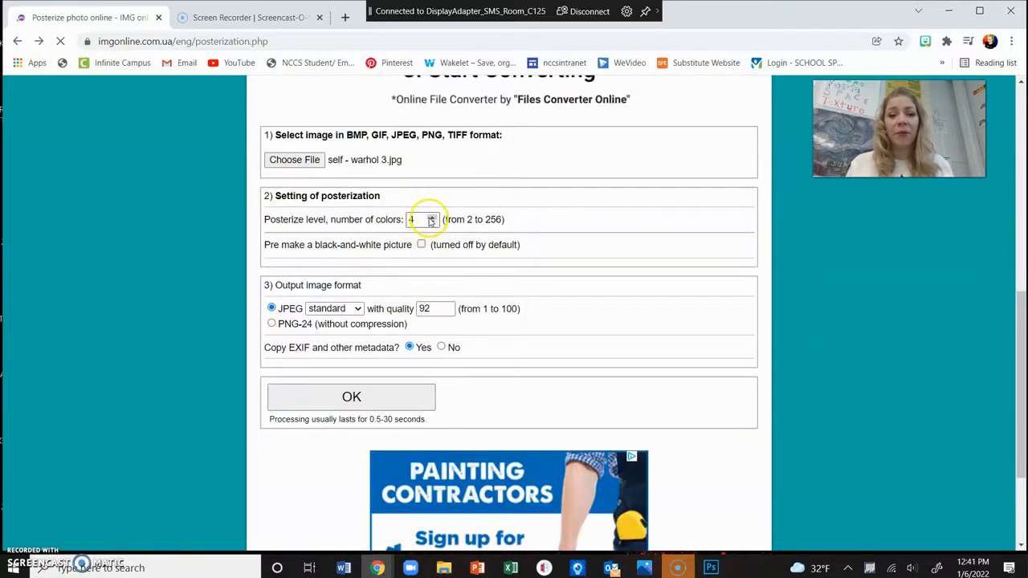
pyautogui.click(421, 244)
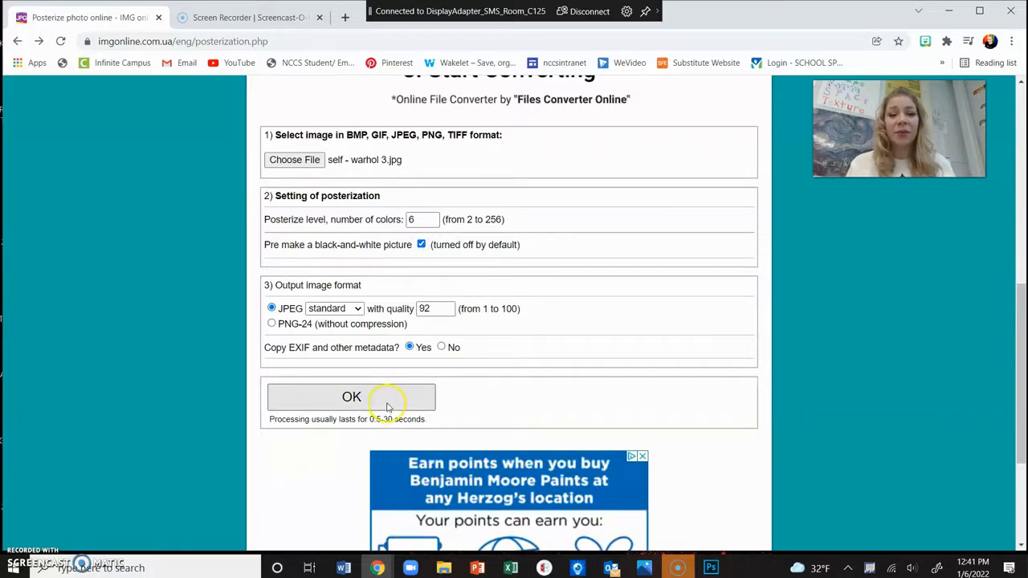
pyautogui.click(351, 397)
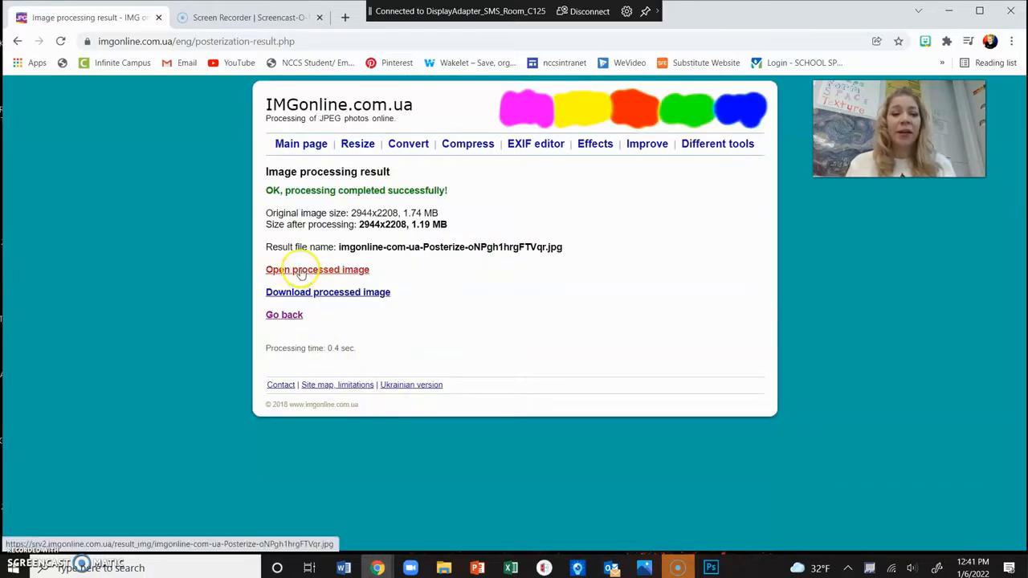
pyautogui.click(318, 269)
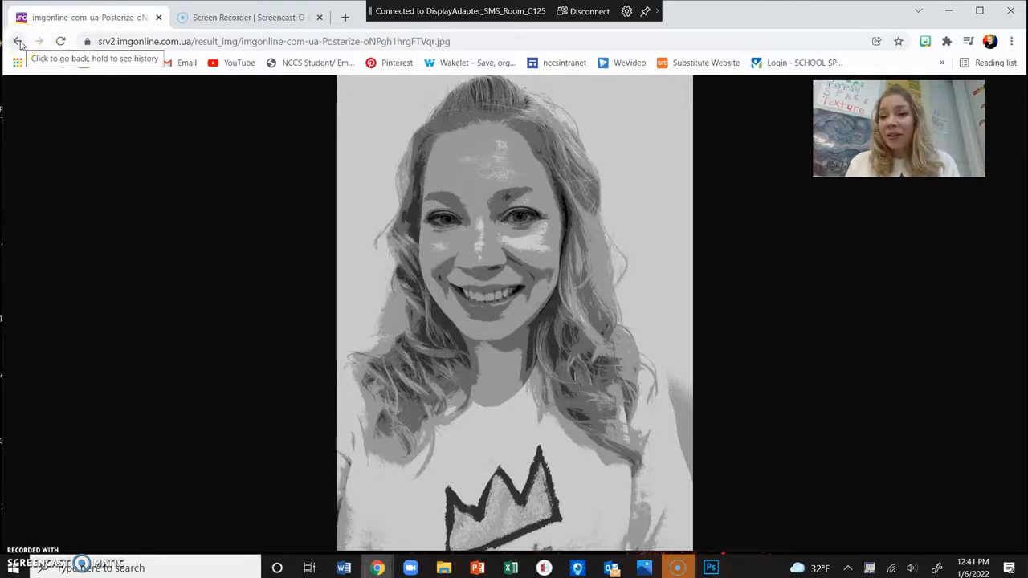
# Step: Return to the processing result page listing the 1.19 MB grayscale output
pyautogui.click(19, 41)
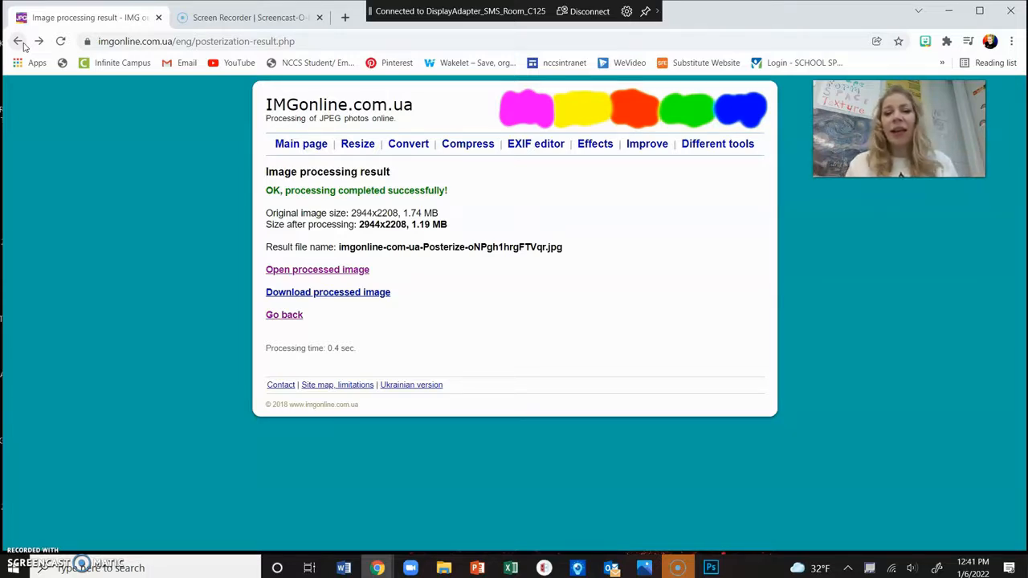
pyautogui.moveTo(15, 153)
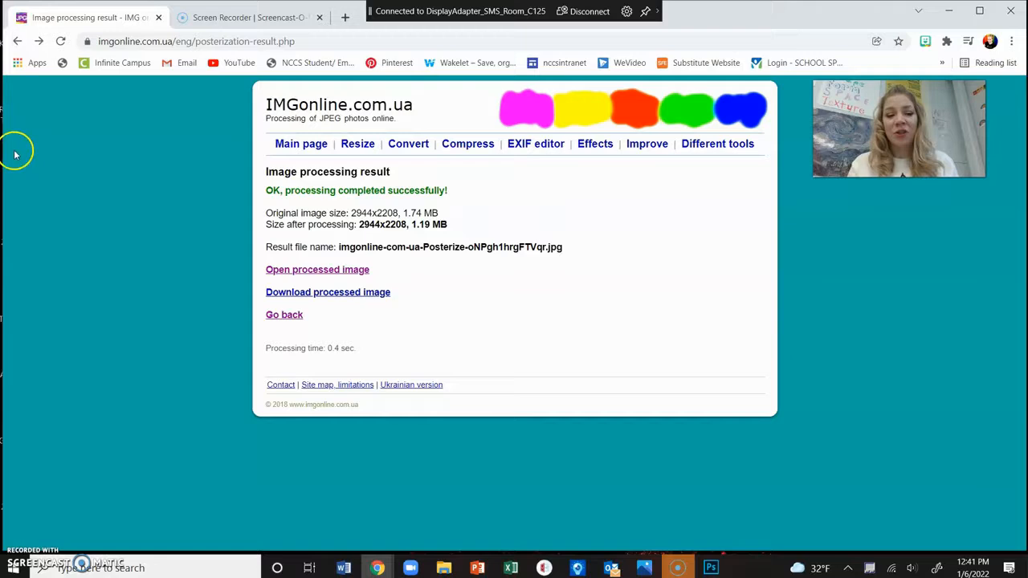
pyautogui.moveTo(20, 554)
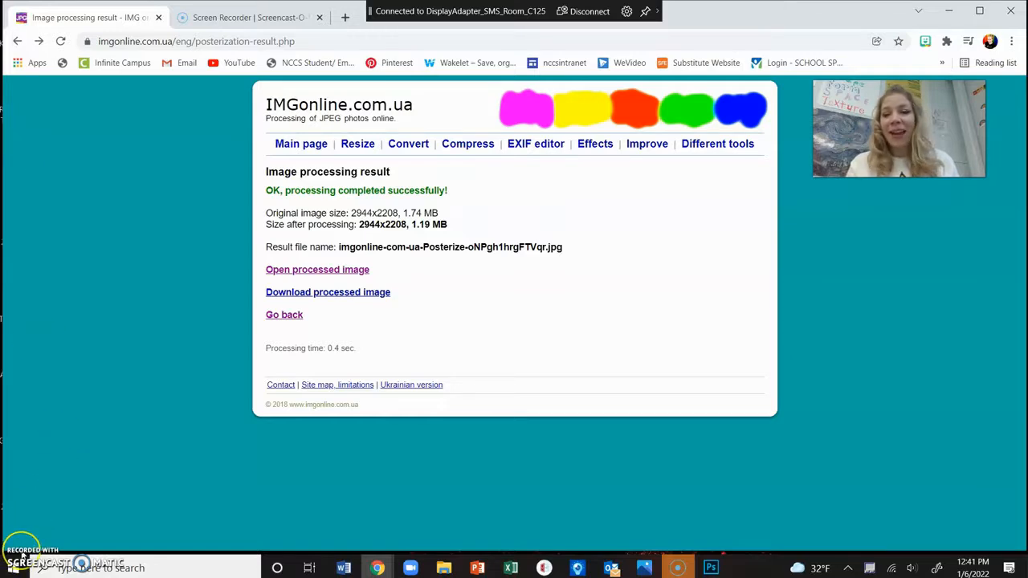